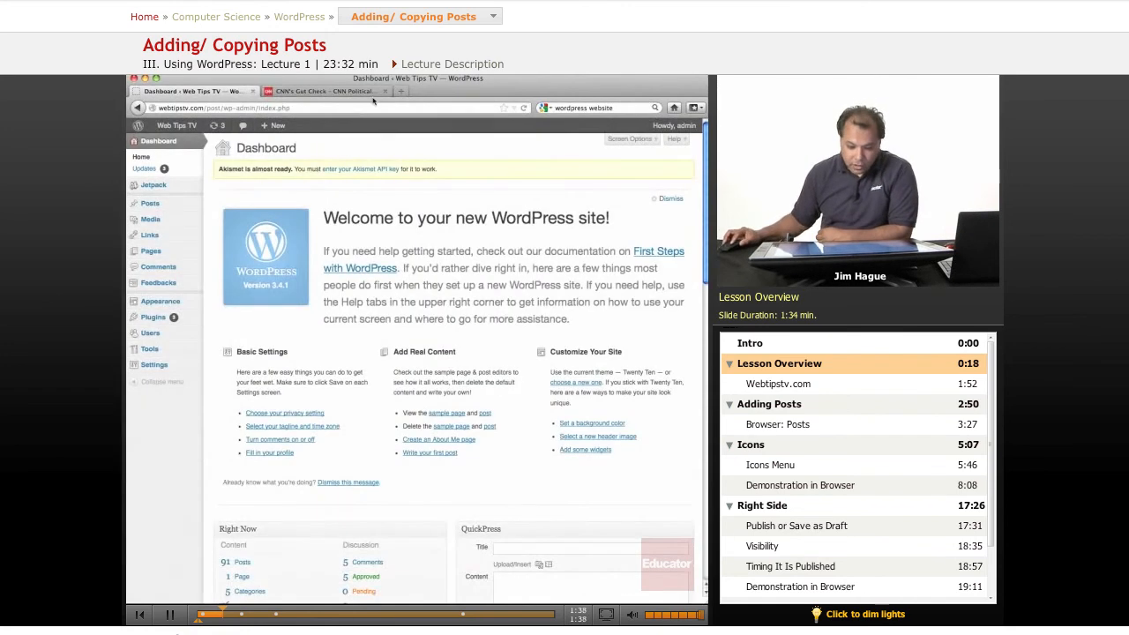
# - Open webtipstv.com in a new browser tab to show the live Web Tips TV blog
pyautogui.click(402, 92)
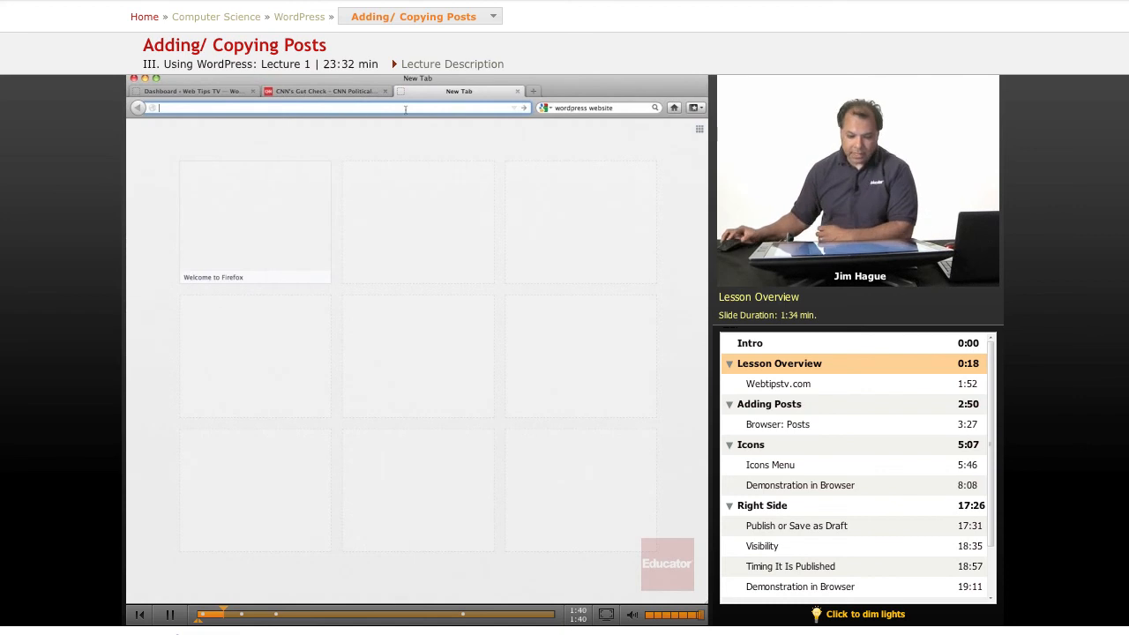
pyautogui.write('www.we')
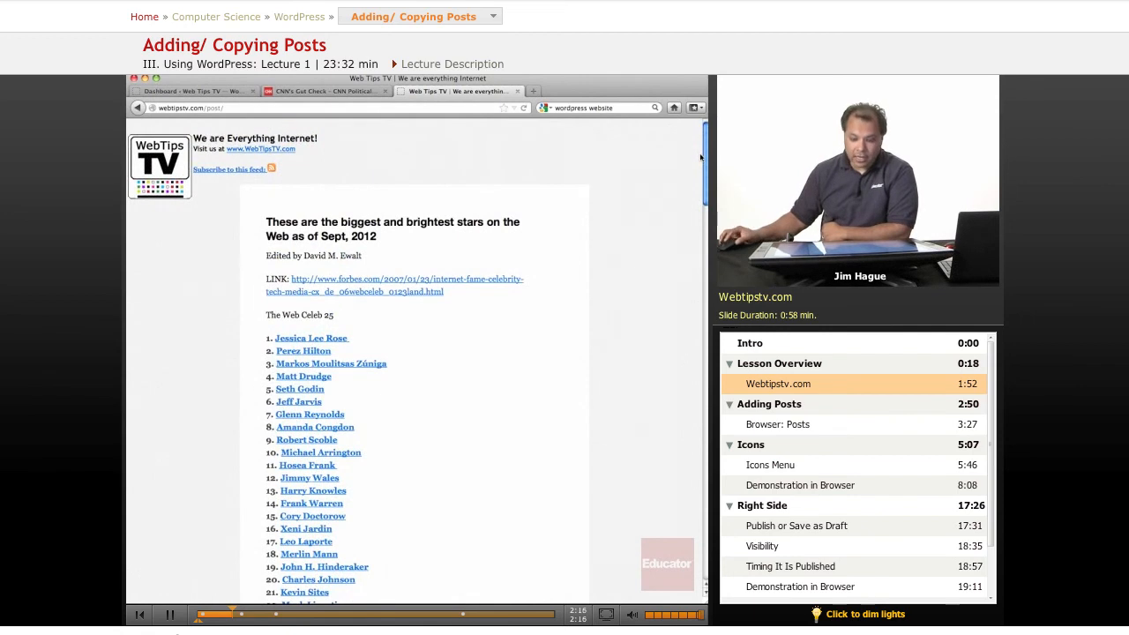
# - Open the 'Finding a Movie Distributor for your Film' post and scroll through its embed code and sharing widgets
pyautogui.scroll(-3)
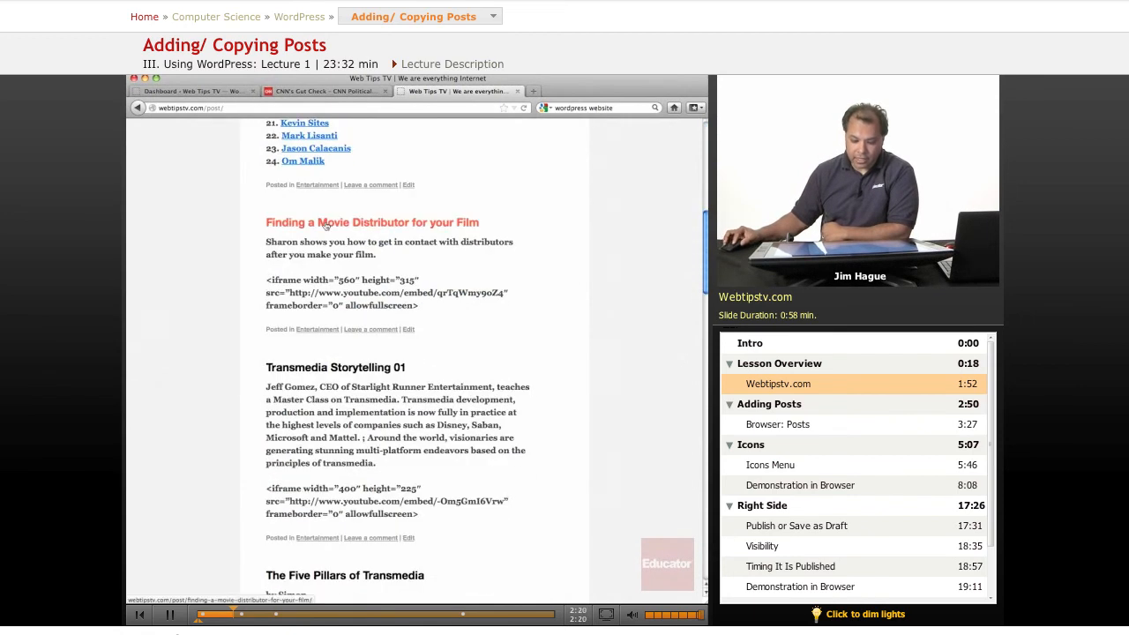
pyautogui.click(371, 222)
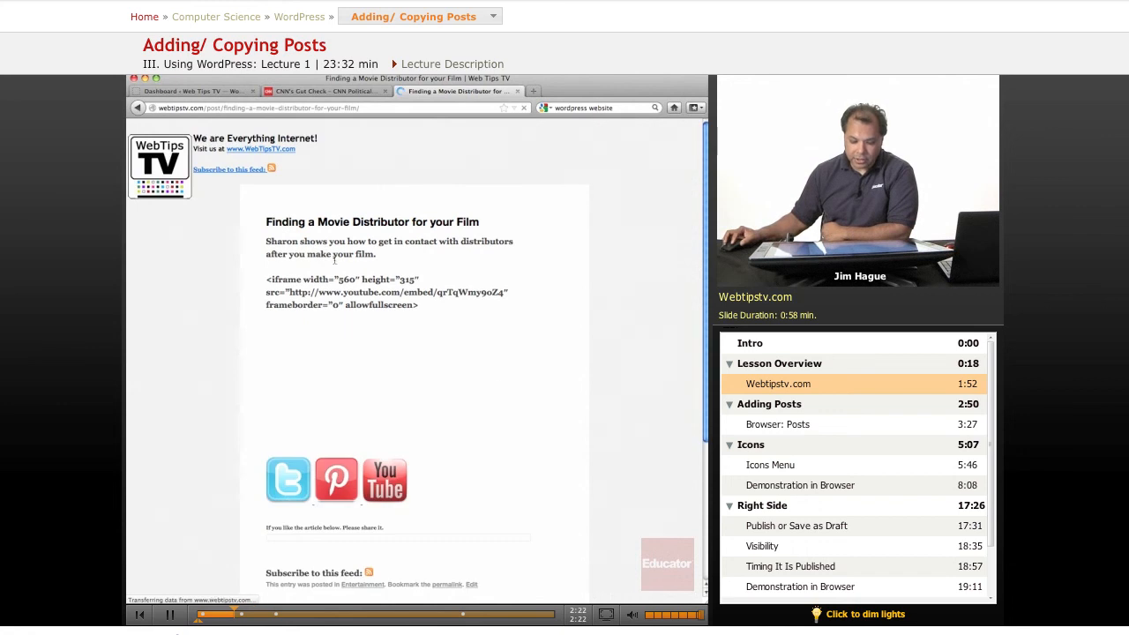
pyautogui.scroll(-3)
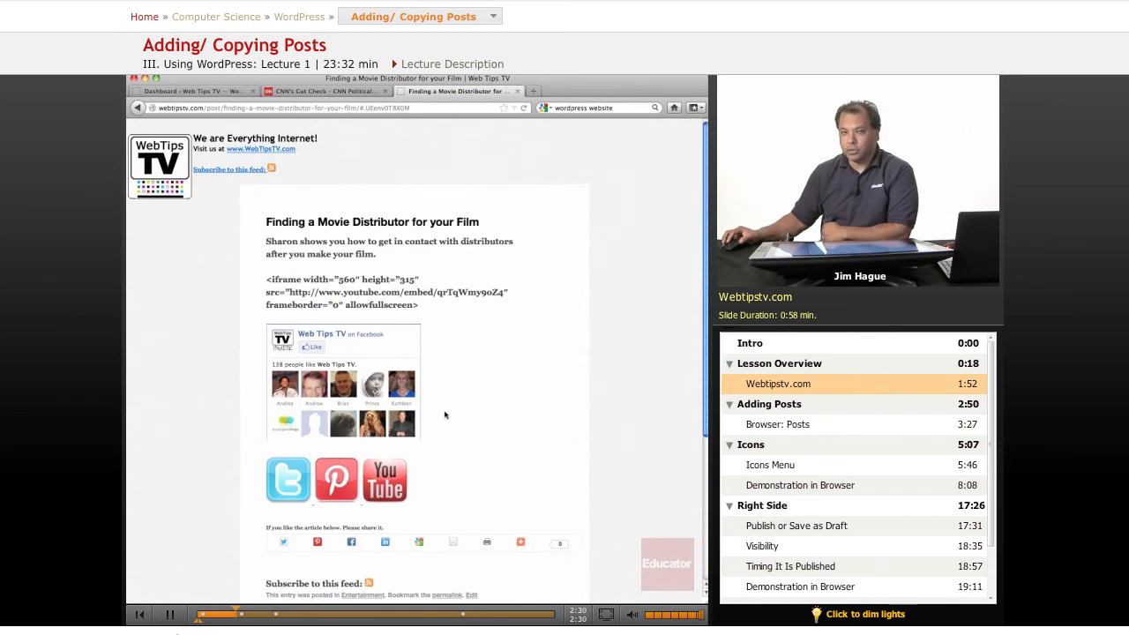
pyautogui.scroll(-3)
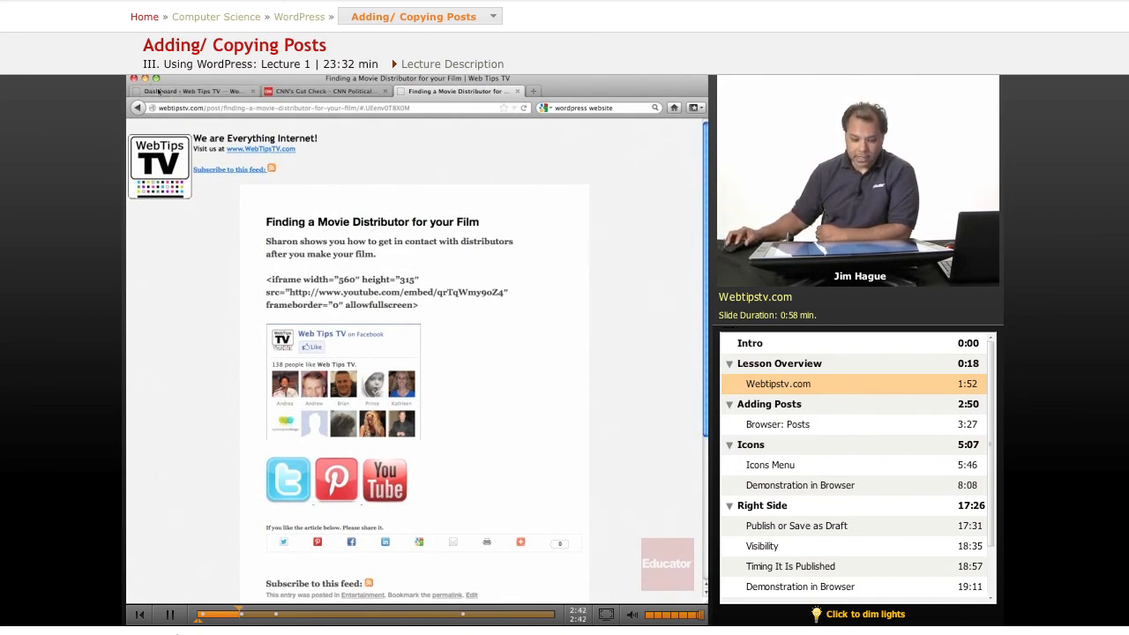
# - Switch back to the WordPress admin Dashboard browser tab
pyautogui.click(185, 91)
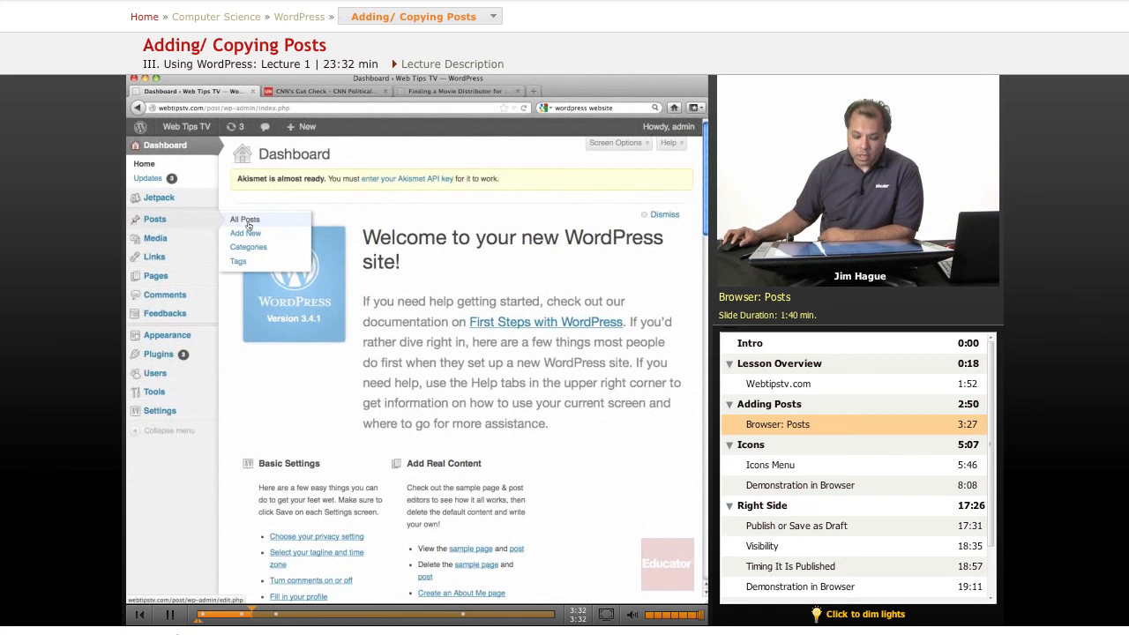
# - Show Posts > All Posts and scroll through the posts table
pyautogui.click(244, 219)
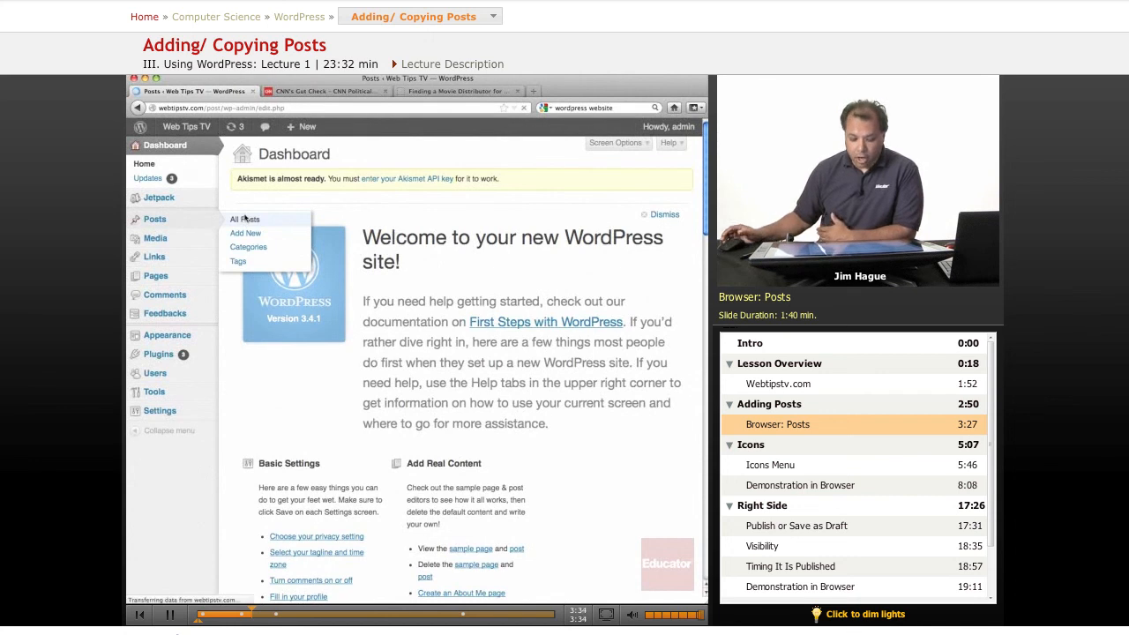
pyautogui.click(243, 219)
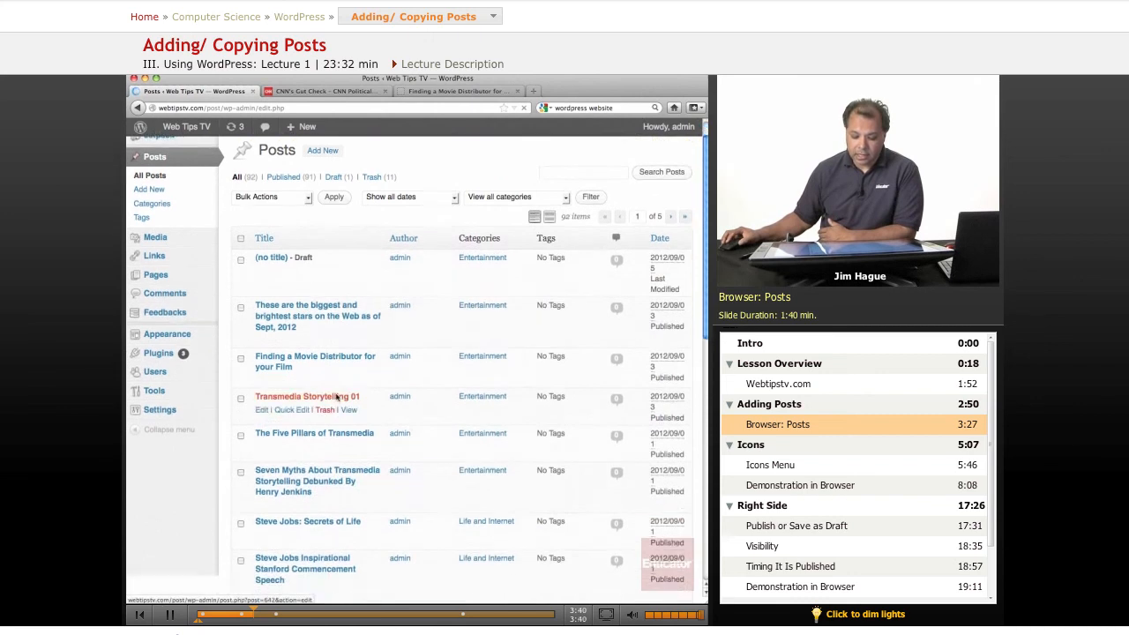
pyautogui.scroll(-3)
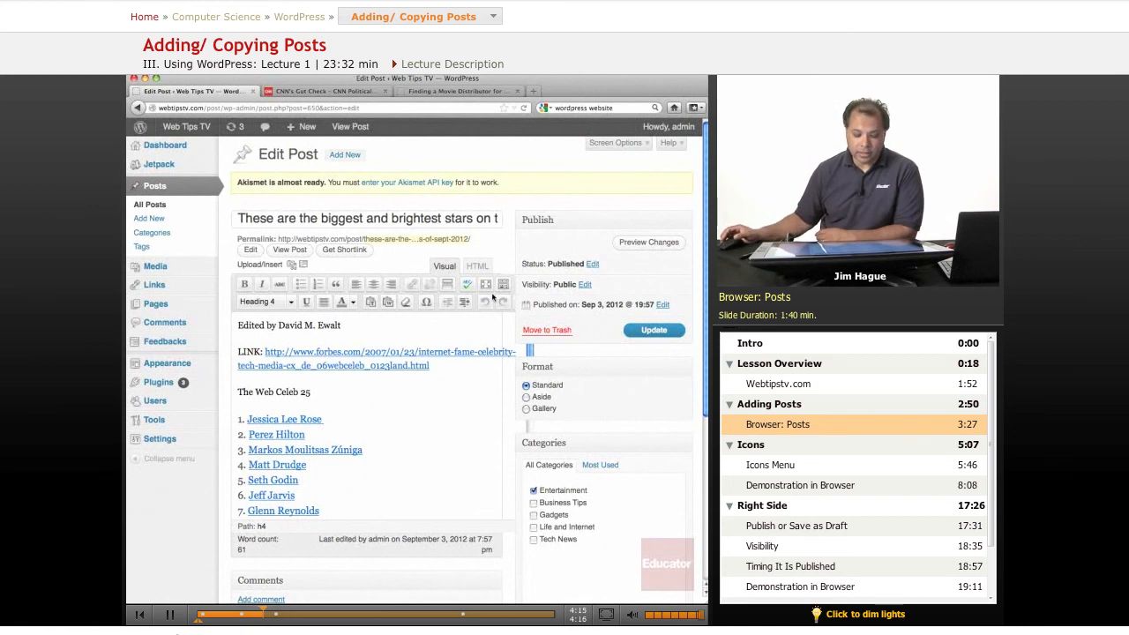
pyautogui.moveTo(452, 448)
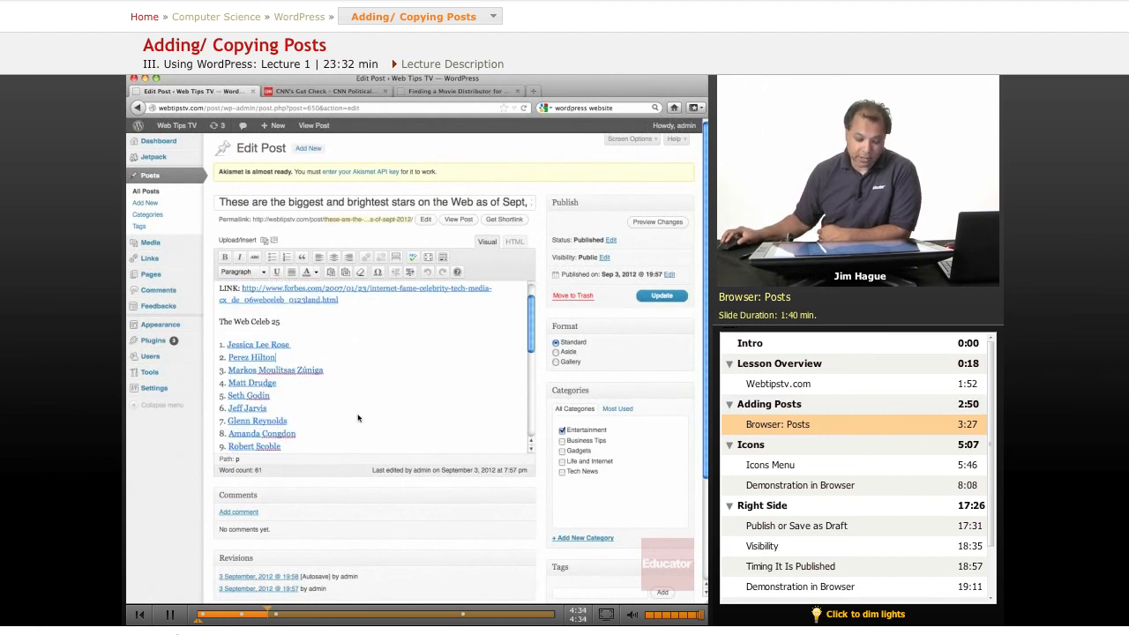
# - Scroll the 'biggest stars on the Web' post in the editor, then start a blank post via Posts > Add New
pyautogui.scroll(-3)
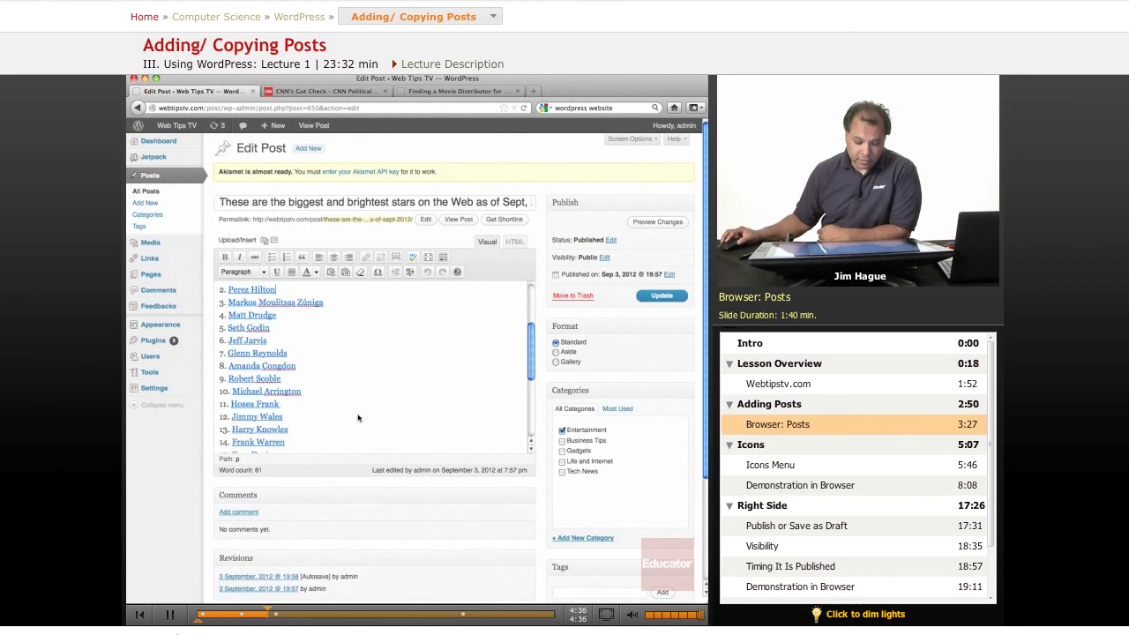
pyautogui.scroll(-3)
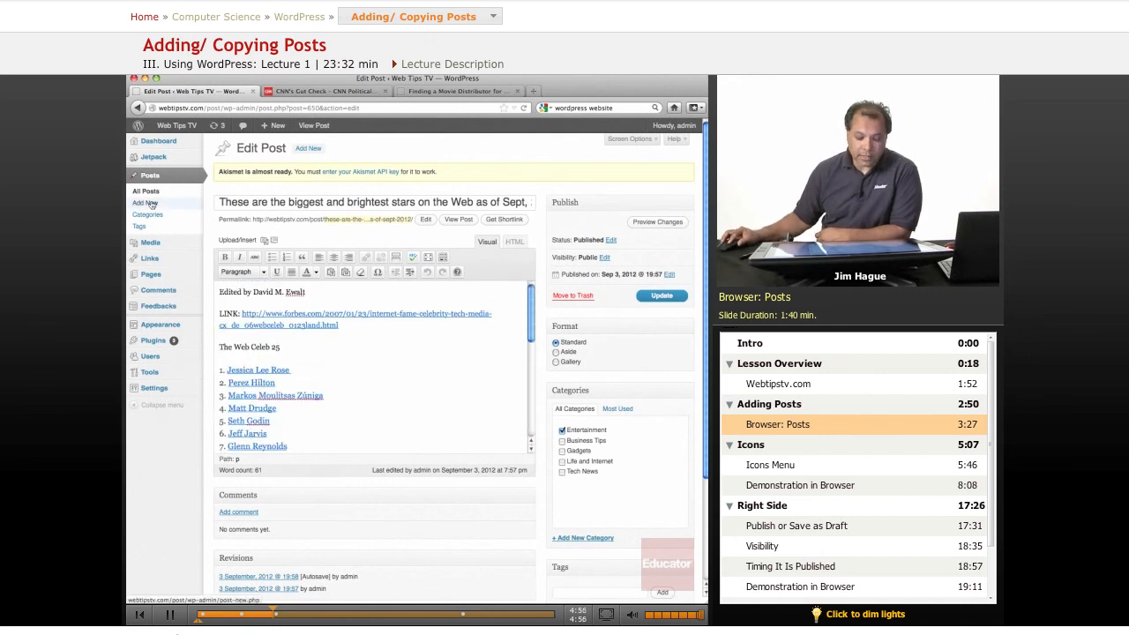
pyautogui.click(144, 203)
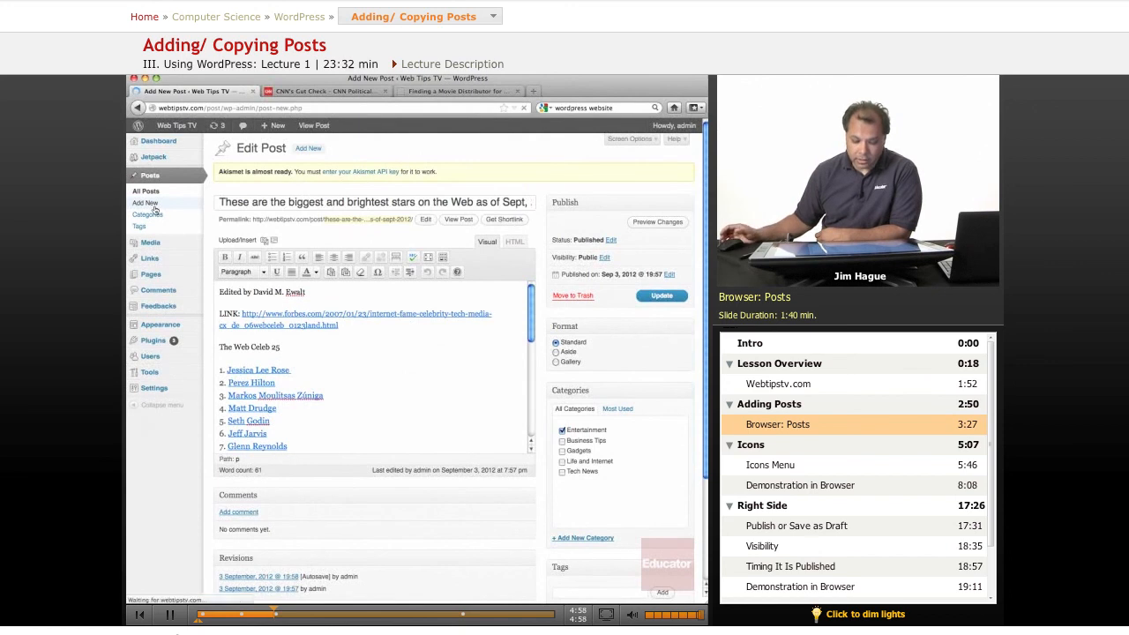
pyautogui.click(145, 203)
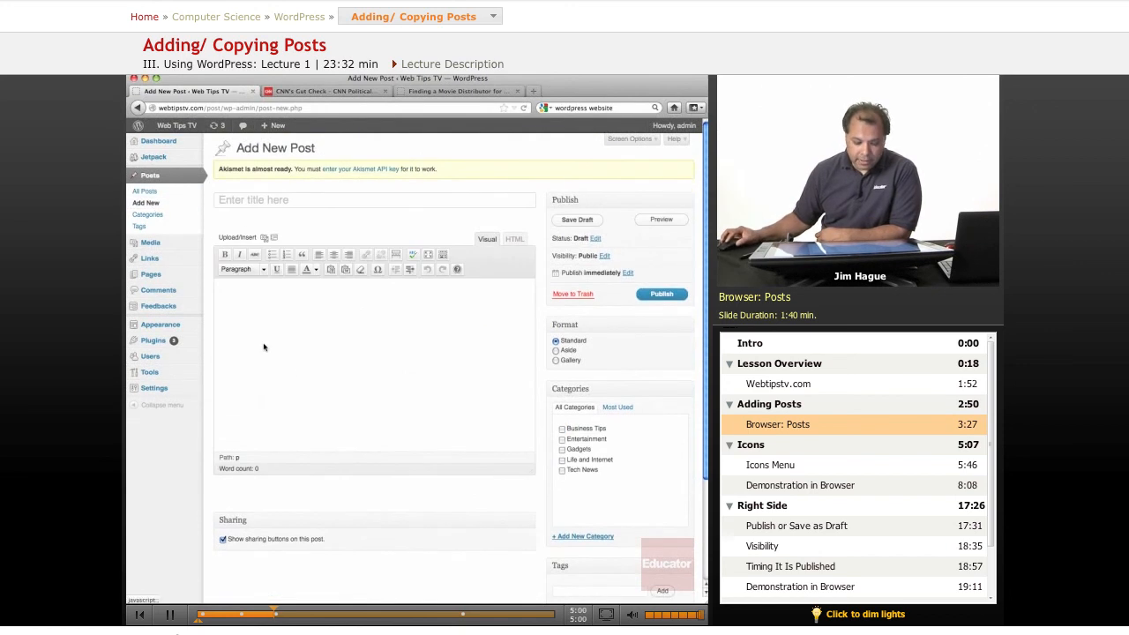